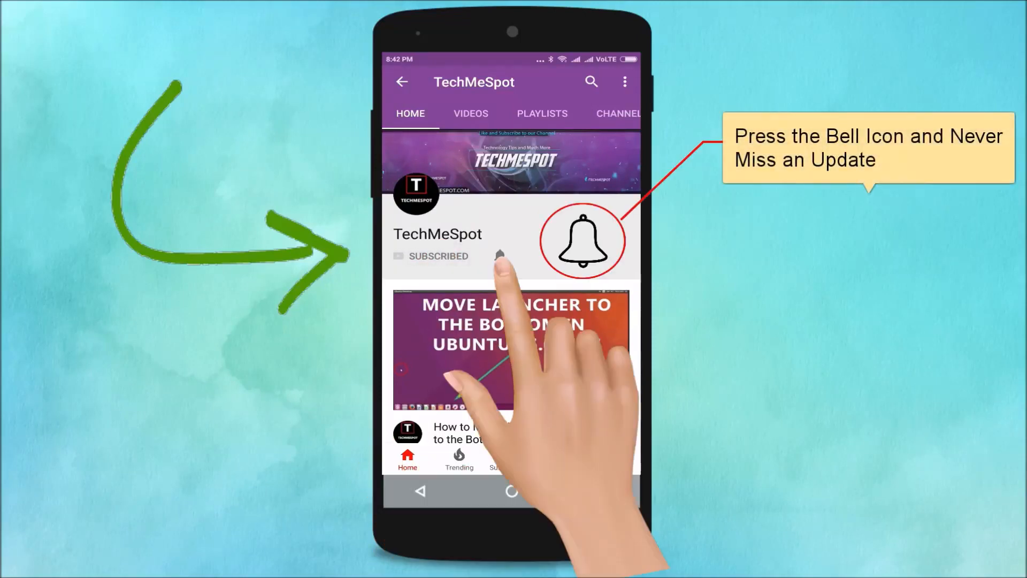
# Step: Launch Play Store, search 'google play games', and open the installed Google Play Games page
pyautogui.click(501, 256)
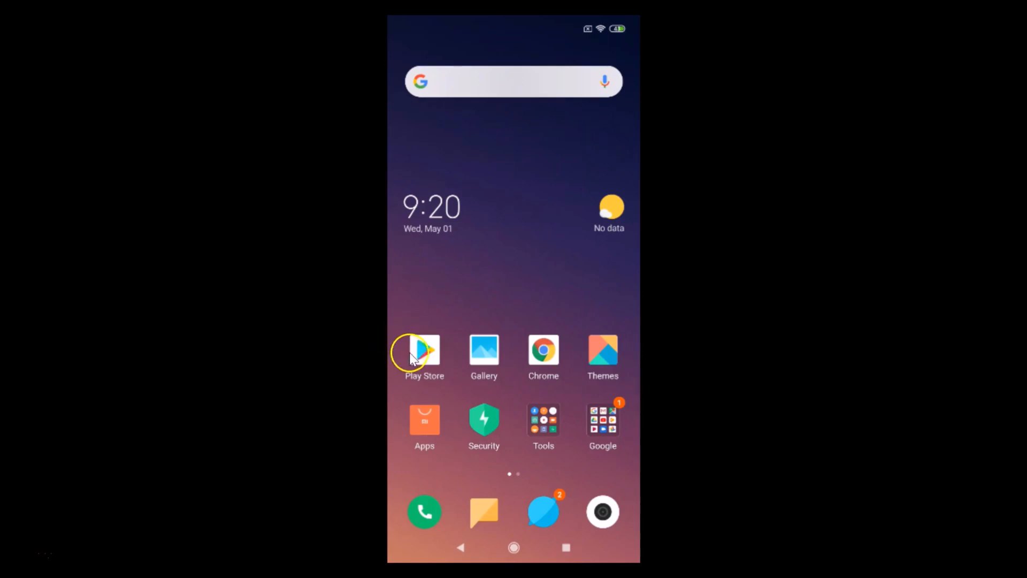
pyautogui.click(425, 351)
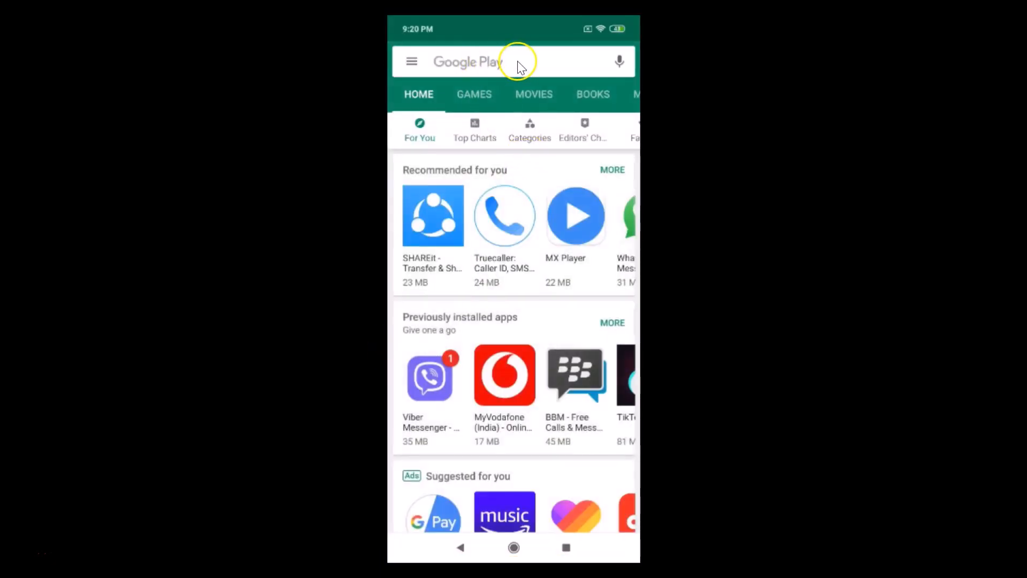
pyautogui.click(519, 61)
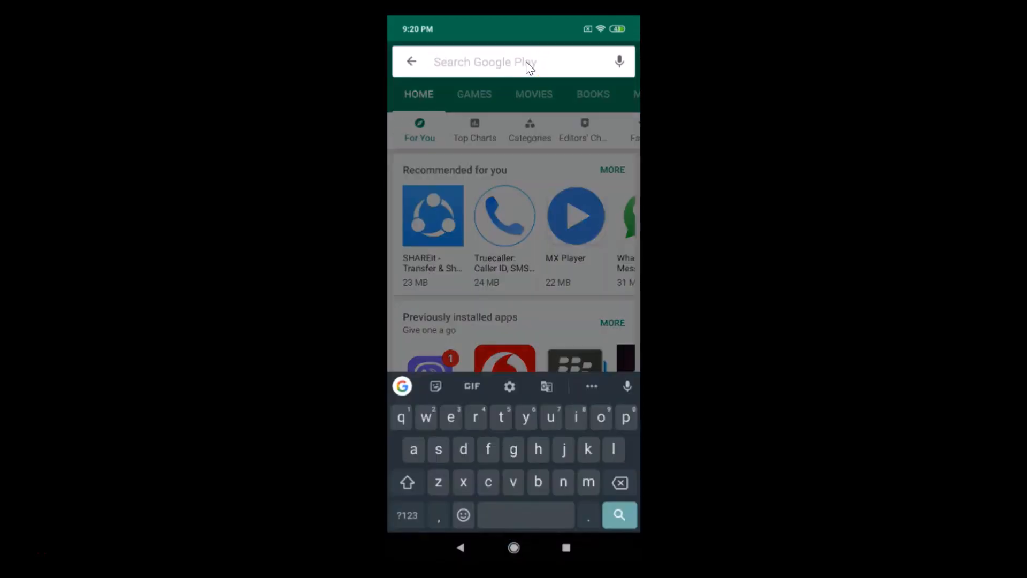
pyautogui.write('g')
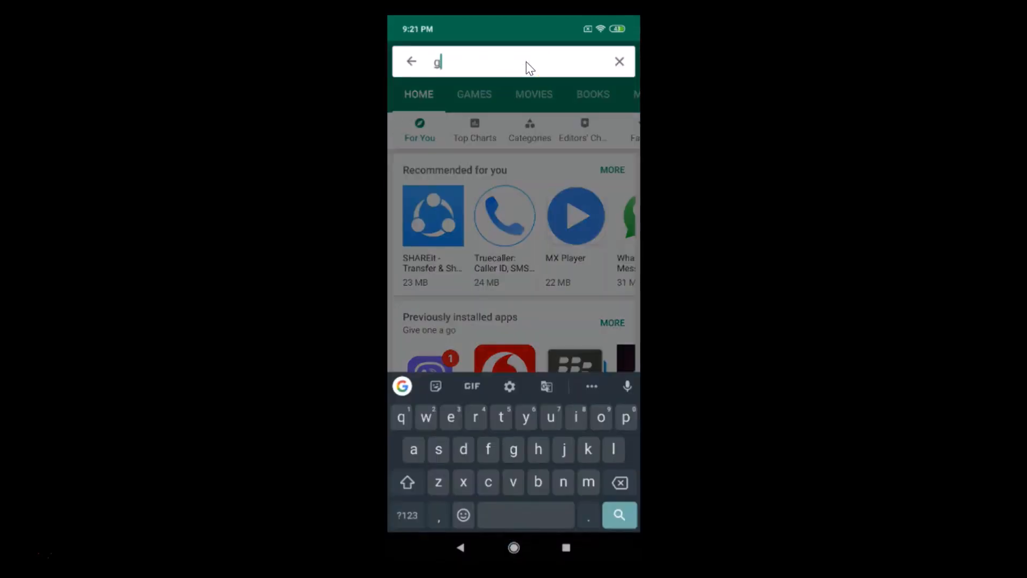
pyautogui.write('oogle play g')
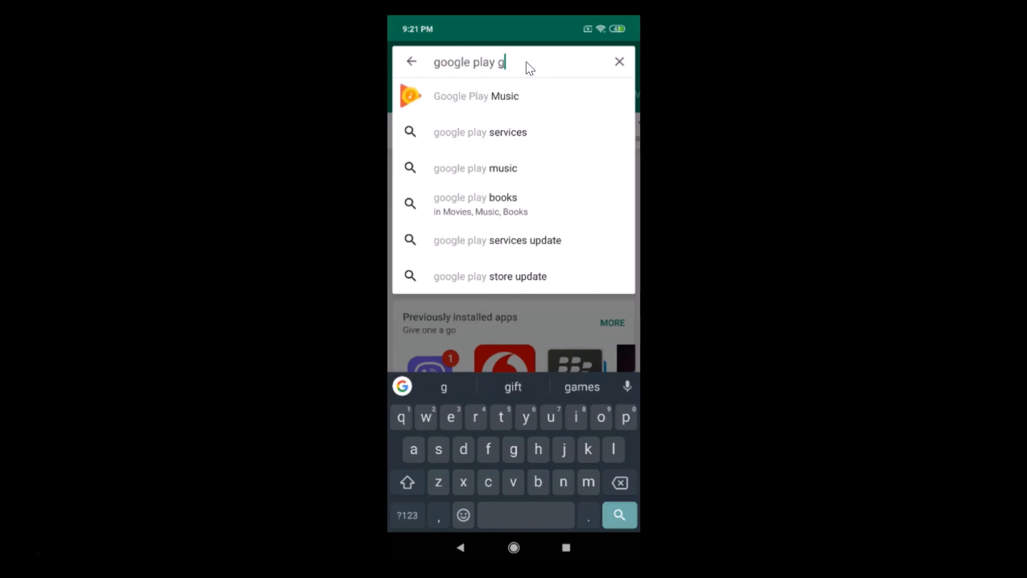
pyautogui.write('ames')
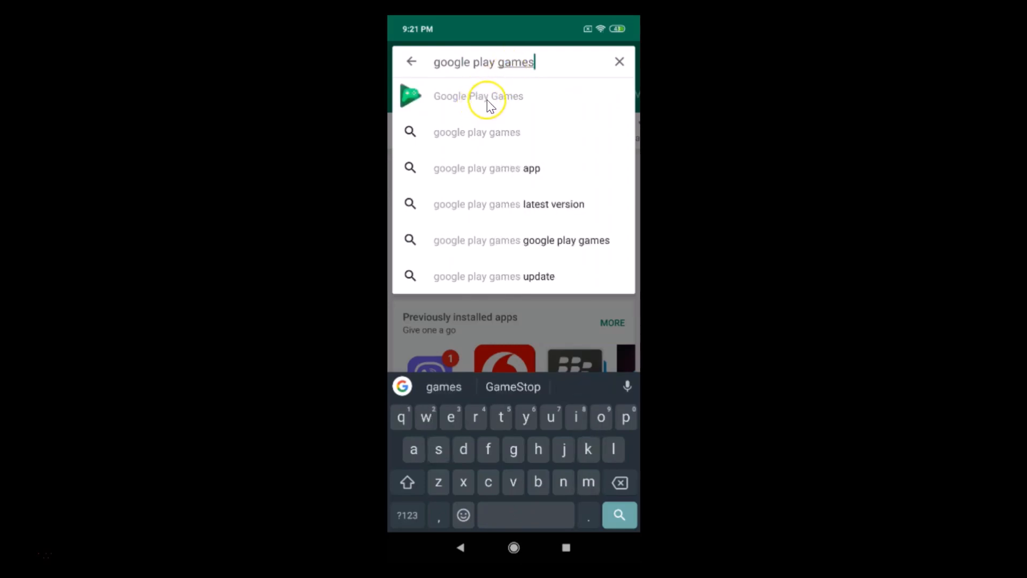
pyautogui.click(485, 96)
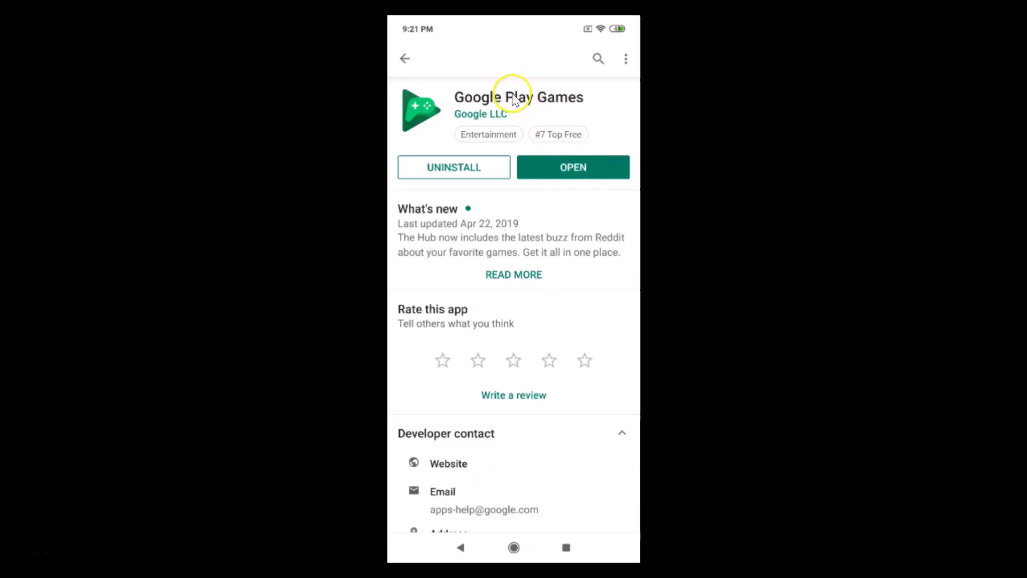
pyautogui.moveTo(570, 193)
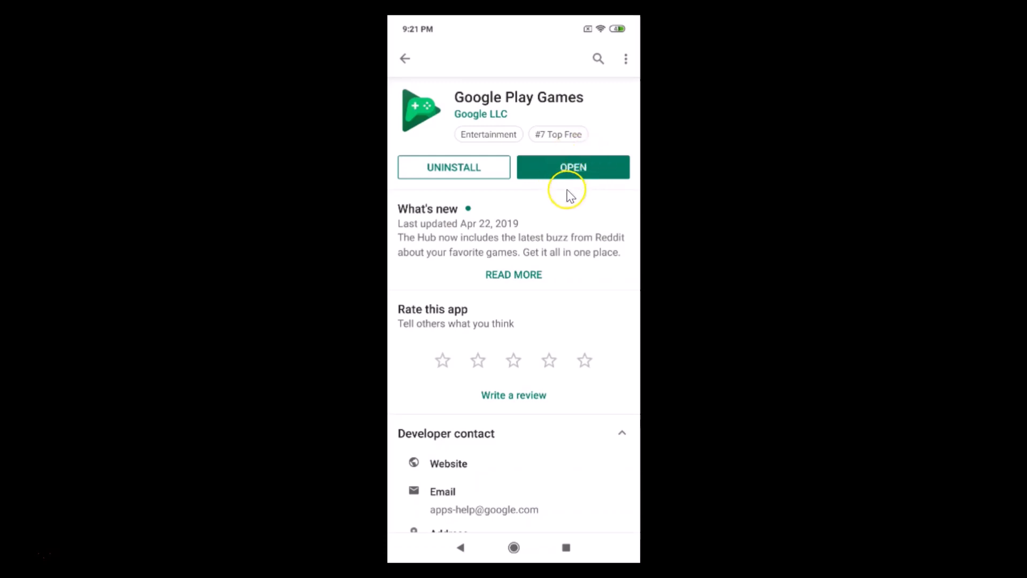
pyautogui.moveTo(542, 98)
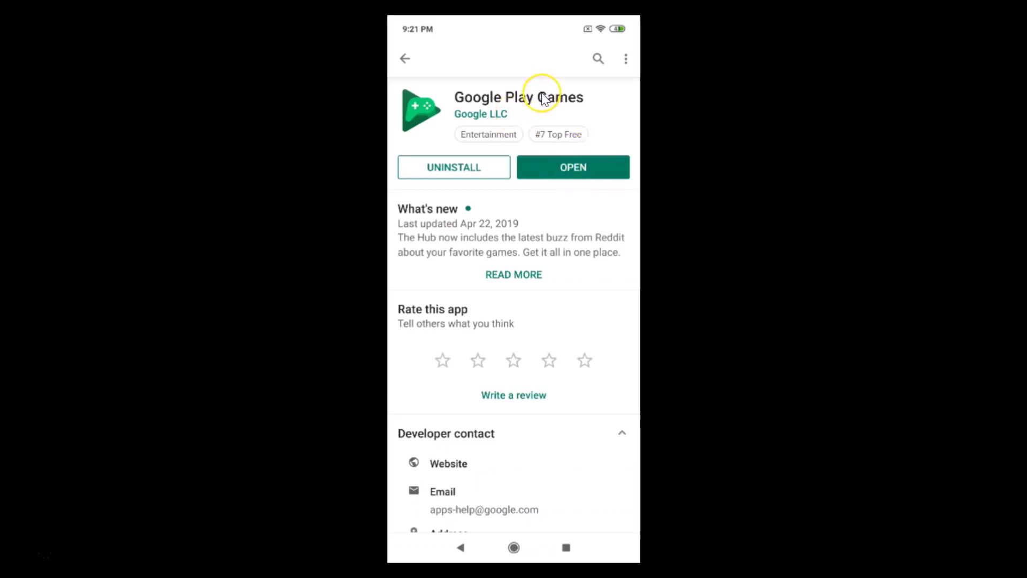
pyautogui.moveTo(575, 91)
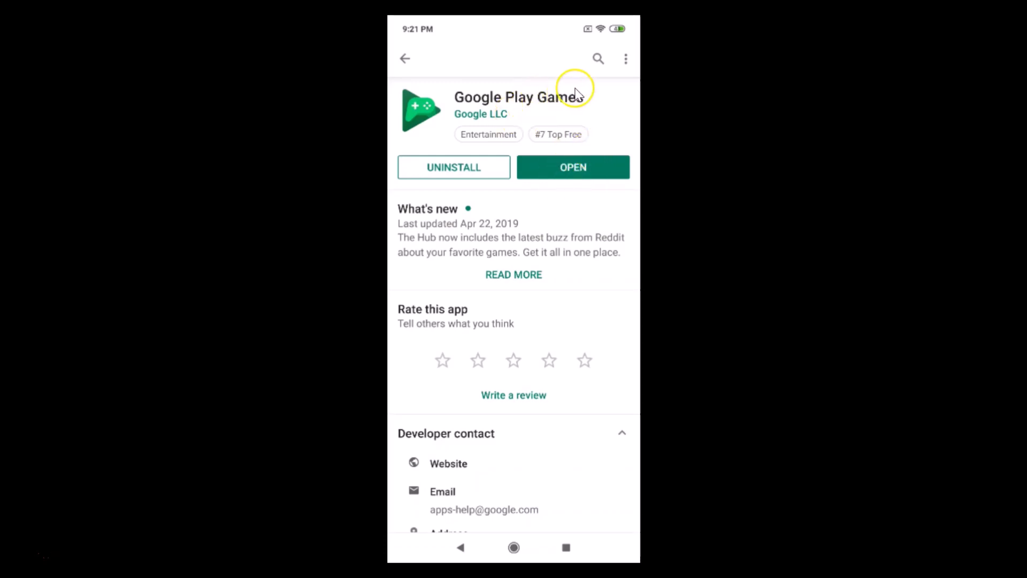
pyautogui.moveTo(514, 547)
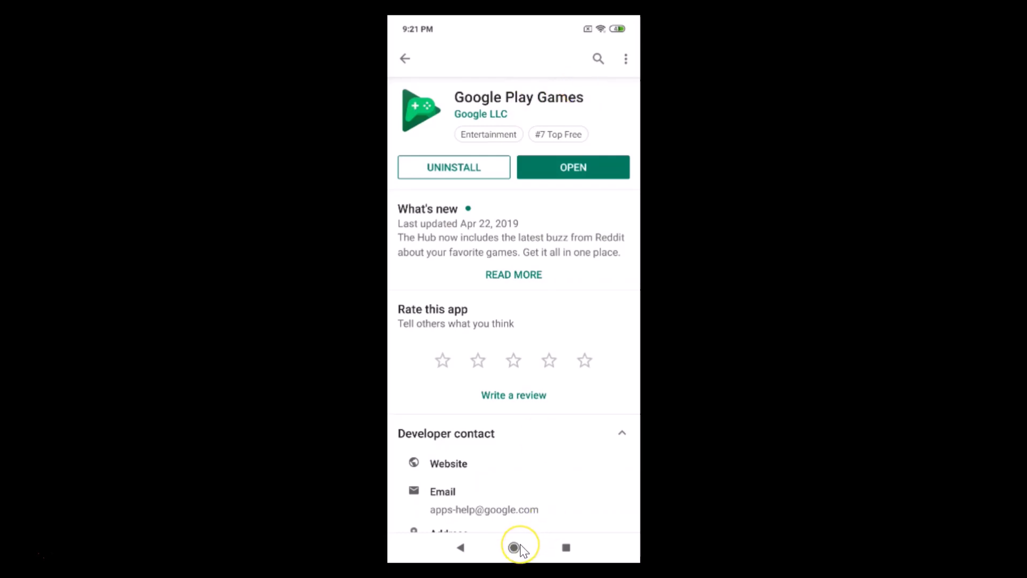
# Step: Go to the home screen and launch Play Games, showing My Games with Snake
pyautogui.click(514, 546)
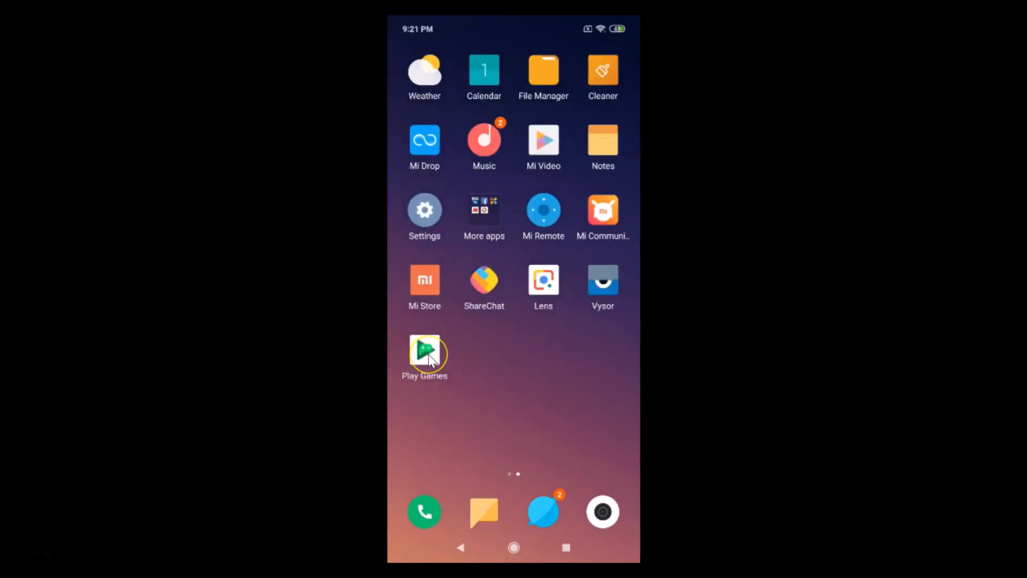
pyautogui.click(424, 354)
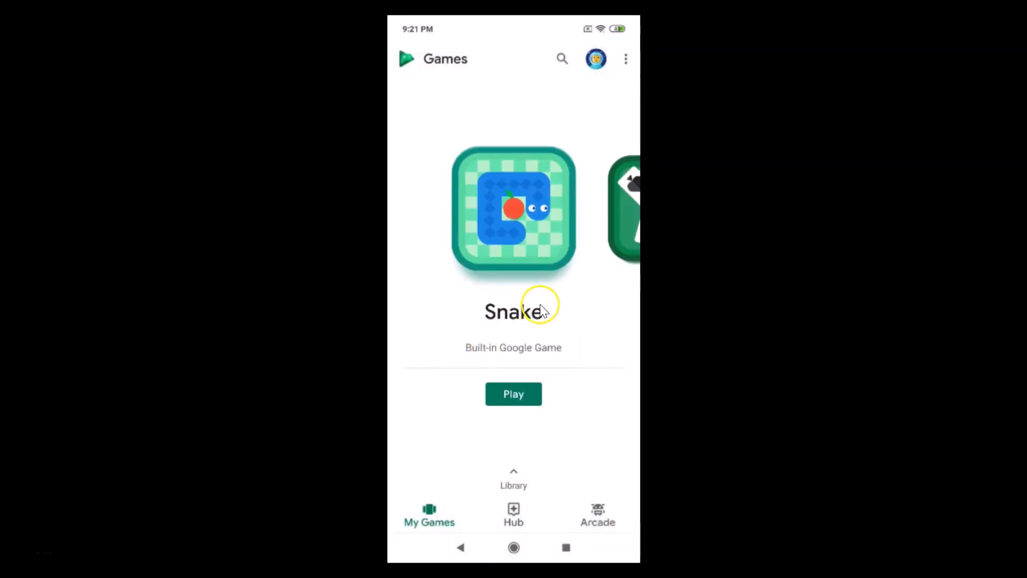
pyautogui.moveTo(626, 60)
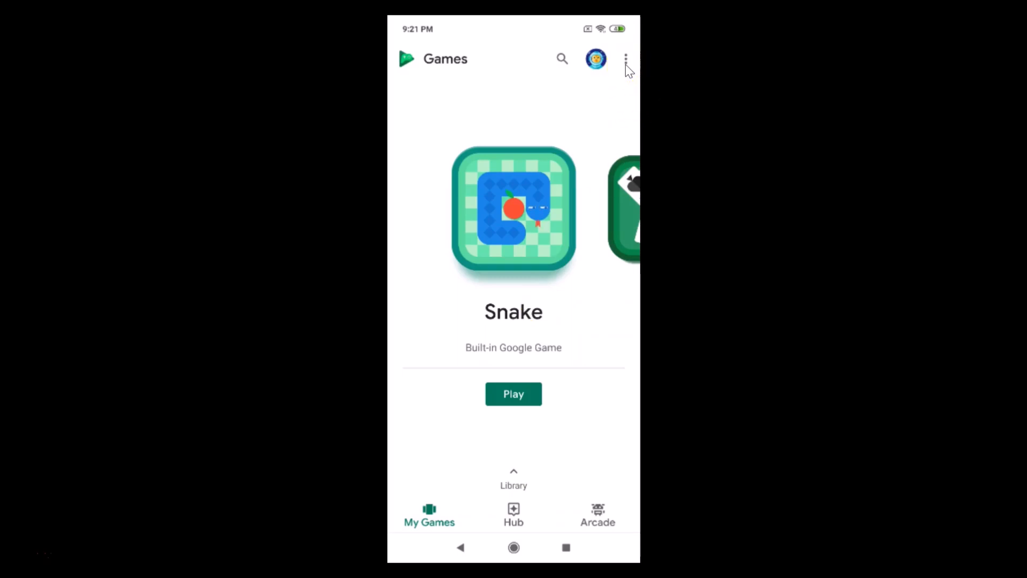
# Step: Open Play Games Settings from the top-right overflow menu
pyautogui.click(626, 59)
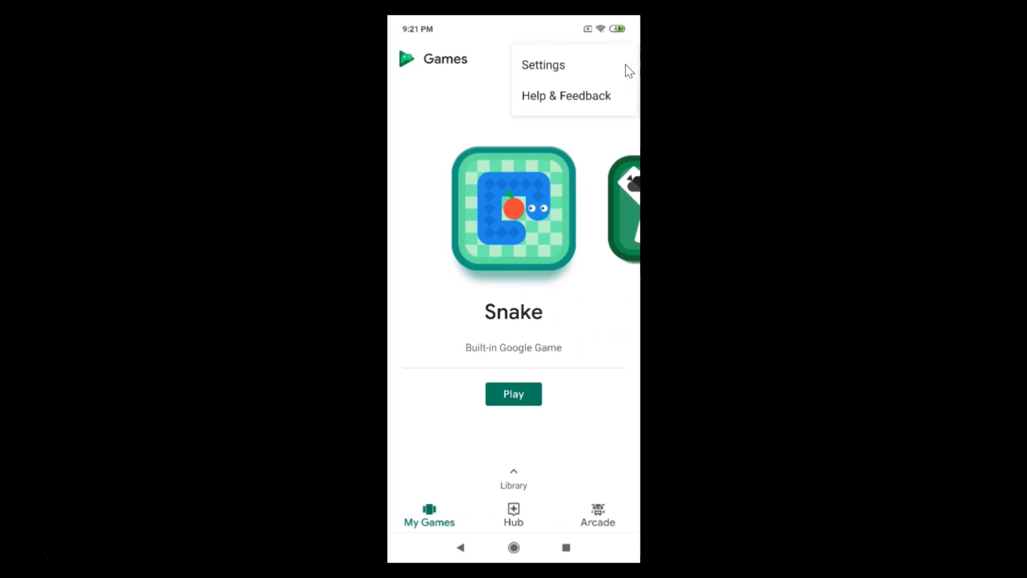
pyautogui.click(543, 65)
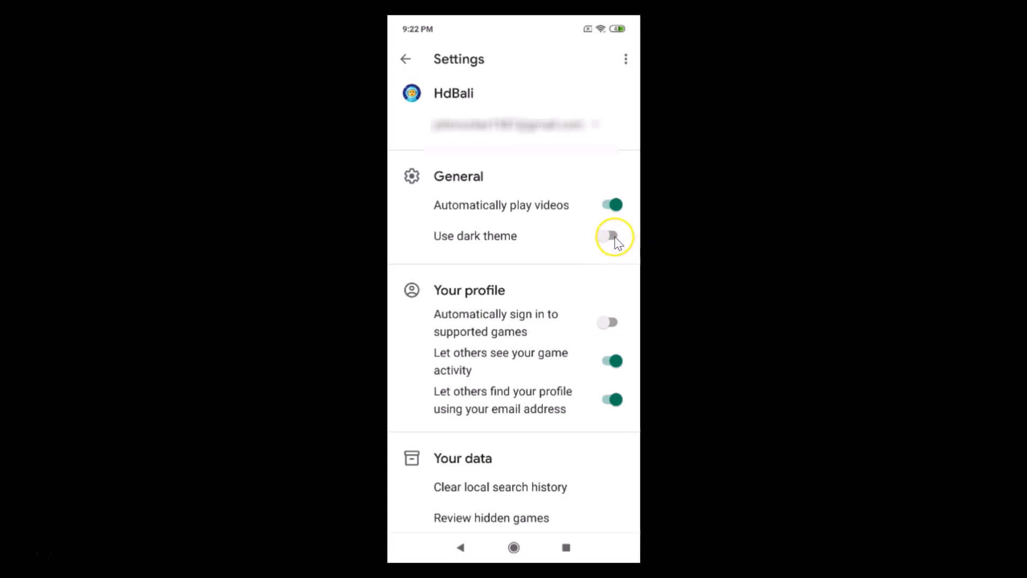
# Step: Turn on 'Use dark theme' under General and scroll down the now-dark Settings page
pyautogui.click(610, 236)
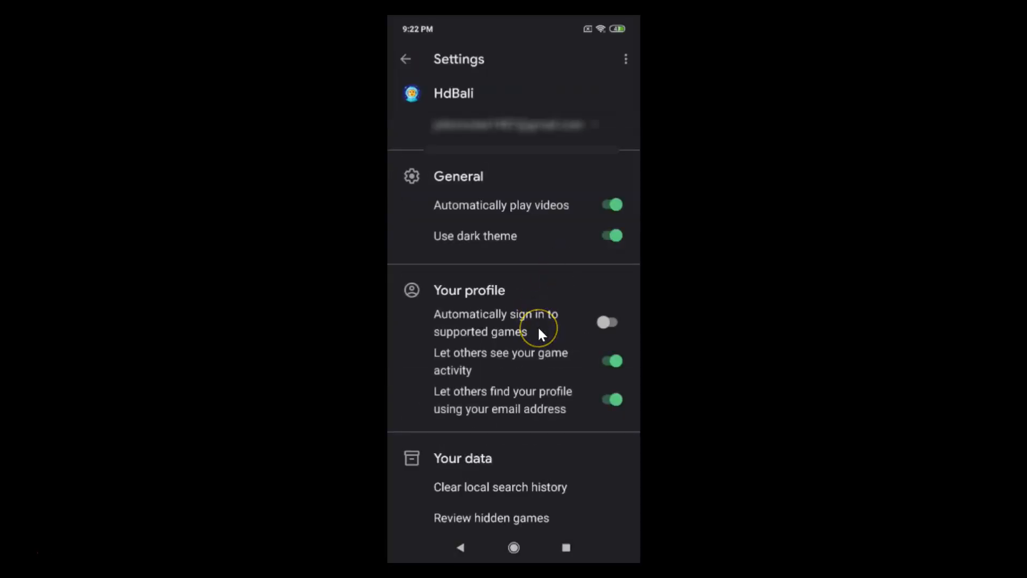
pyautogui.scroll(-3)
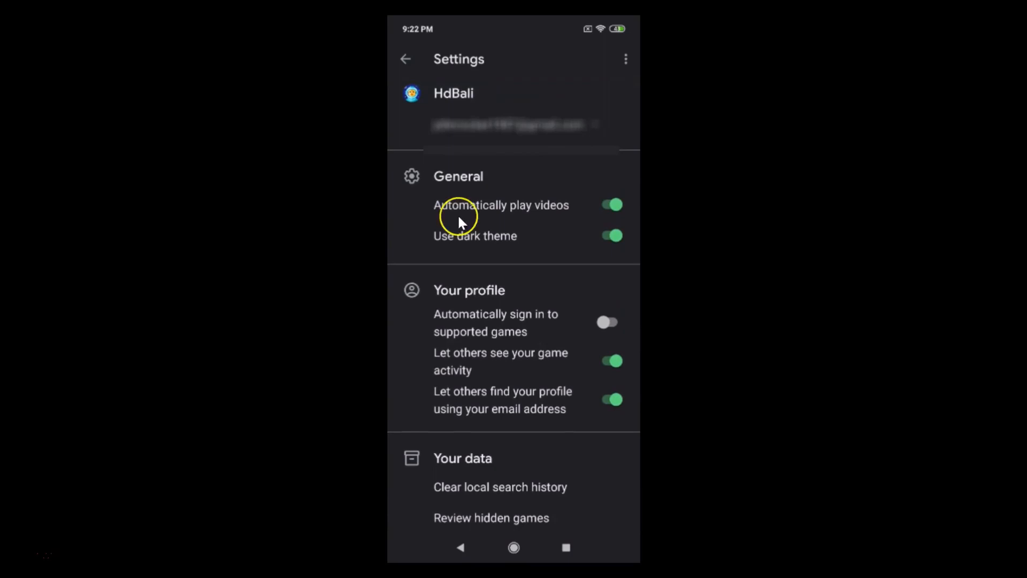
pyautogui.moveTo(407, 69)
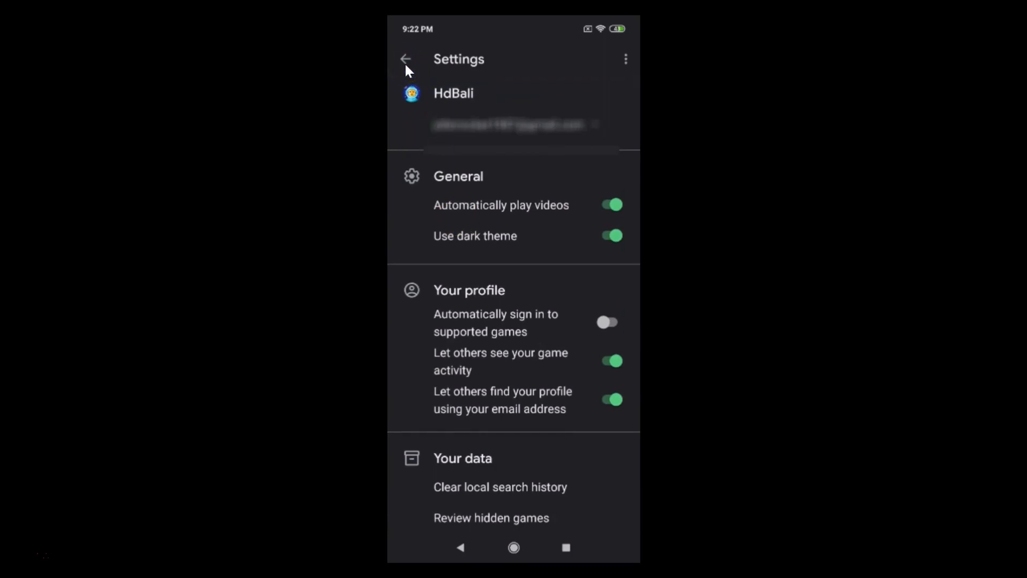
# Step: Go back from Settings to the dark My Games page showing Snake
pyautogui.click(413, 59)
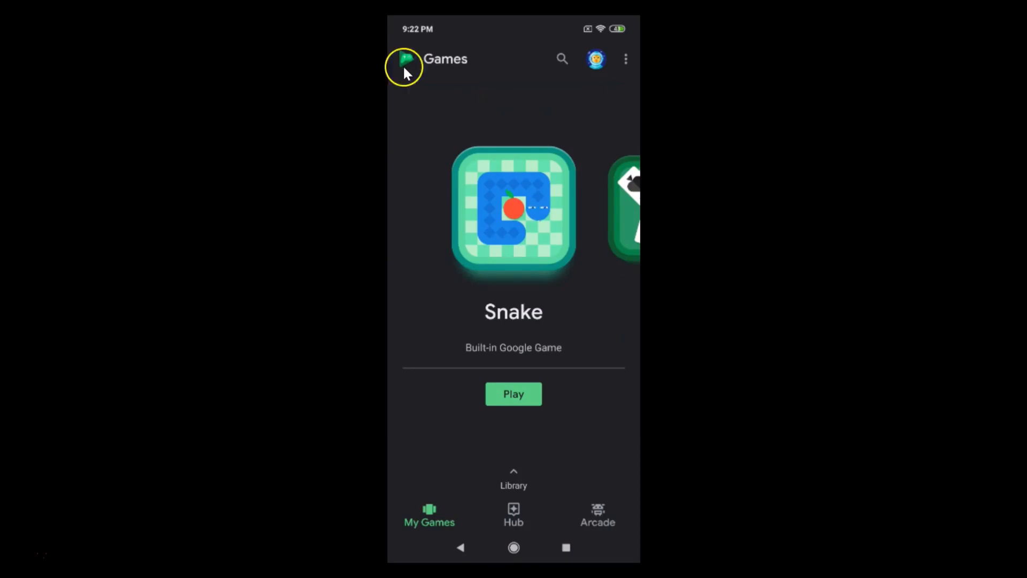
pyautogui.moveTo(479, 211)
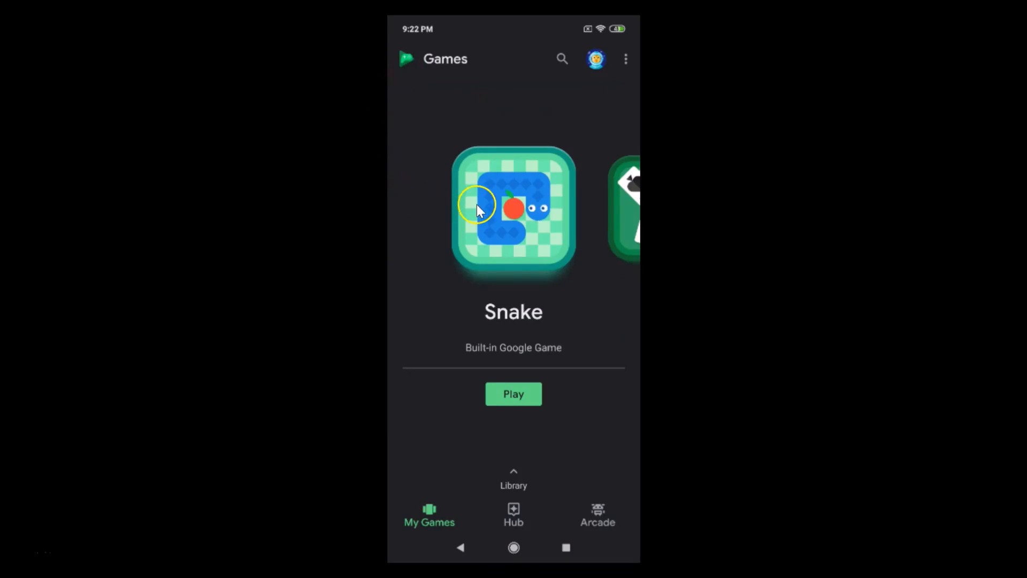